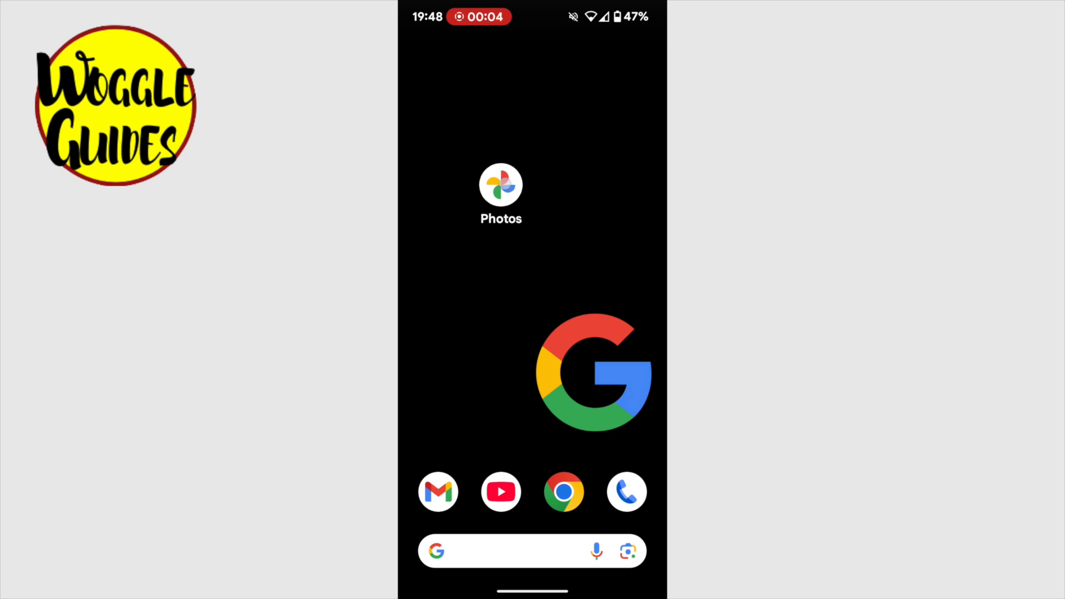
Launch Google Photos and view the bunny-on-grass photo full screen.
click(500, 185)
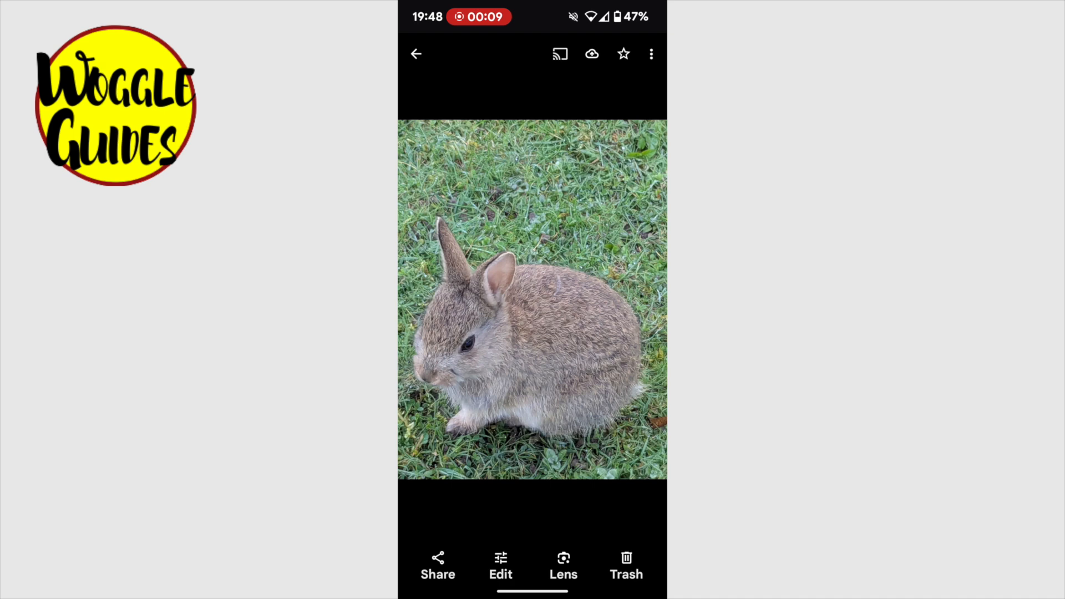
Open the rabbit photo in the editor with the Crop tool active.
click(501, 564)
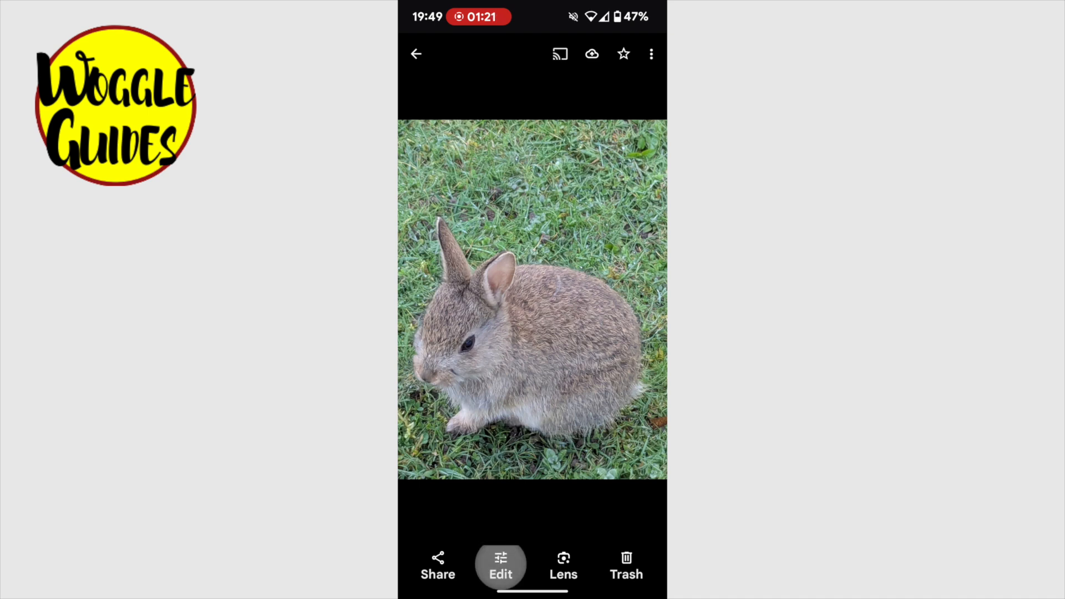
click(501, 565)
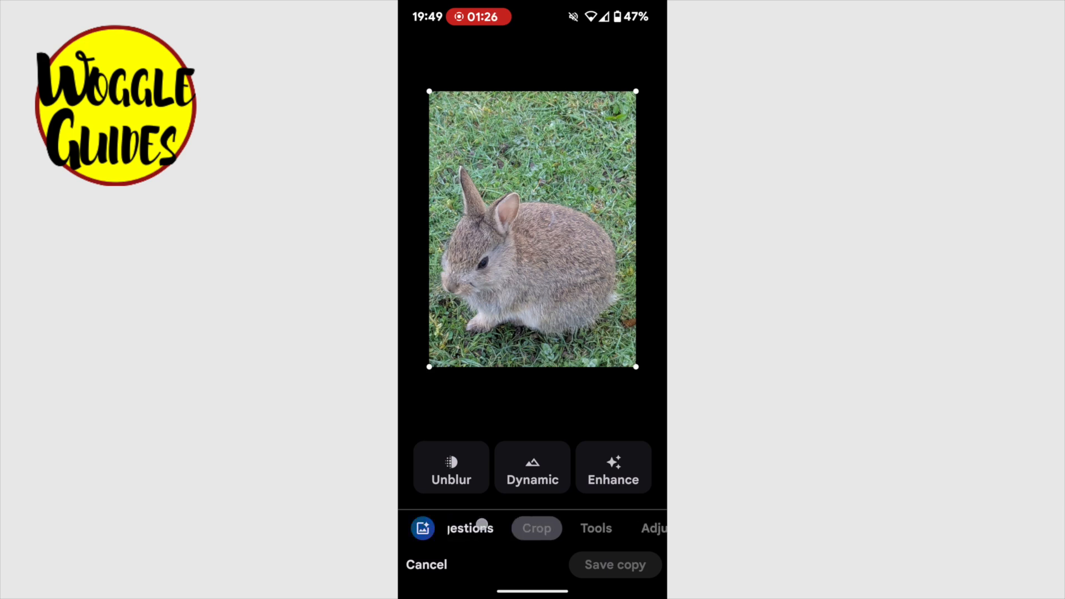
Rotate the bunny photo two quarter turns so it appears upside down.
click(535, 527)
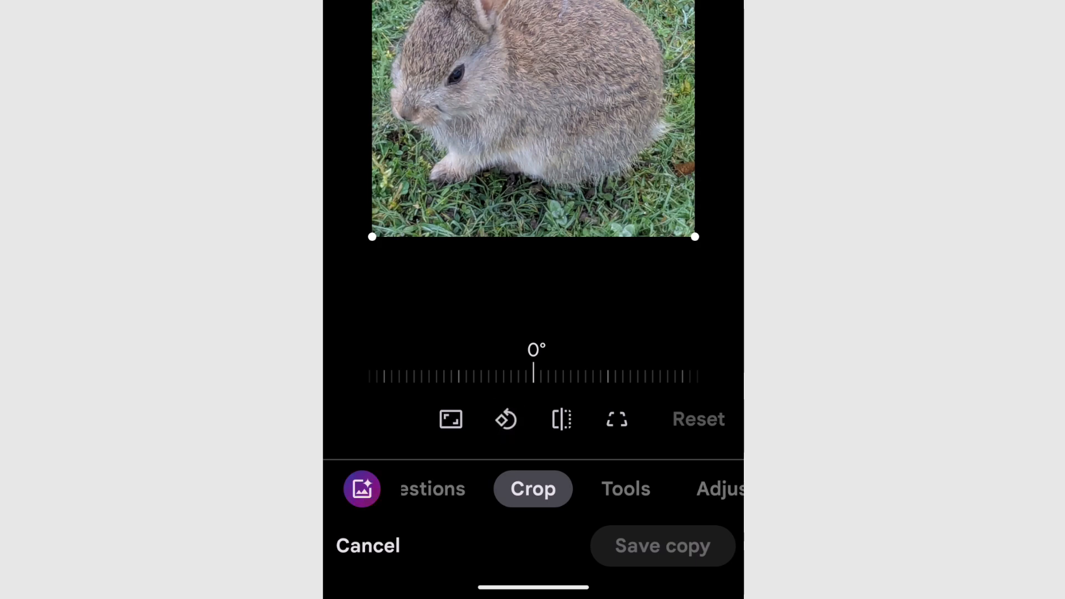
click(505, 420)
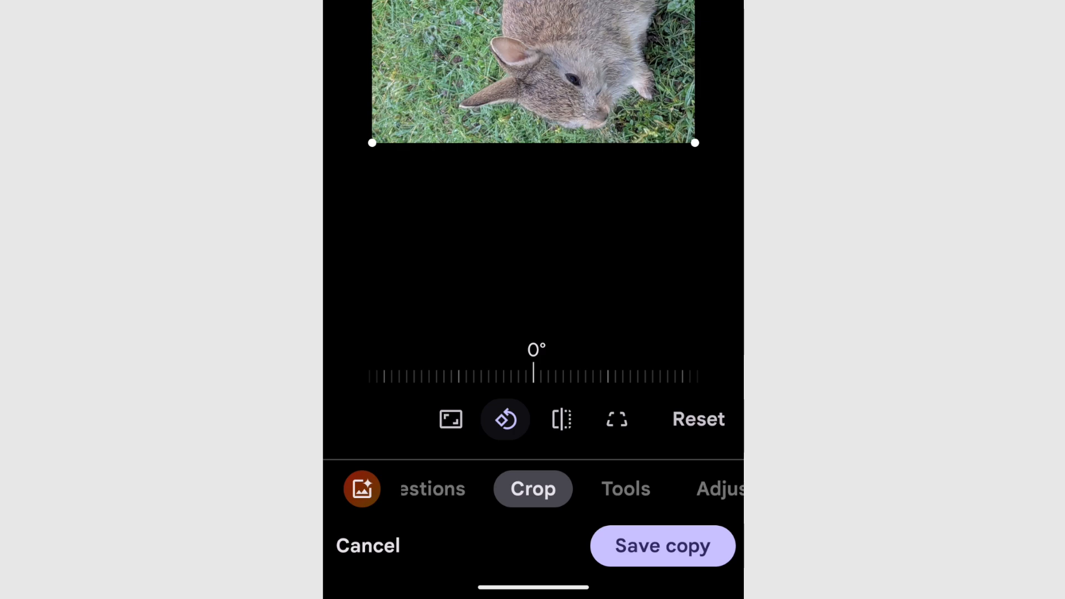
click(505, 418)
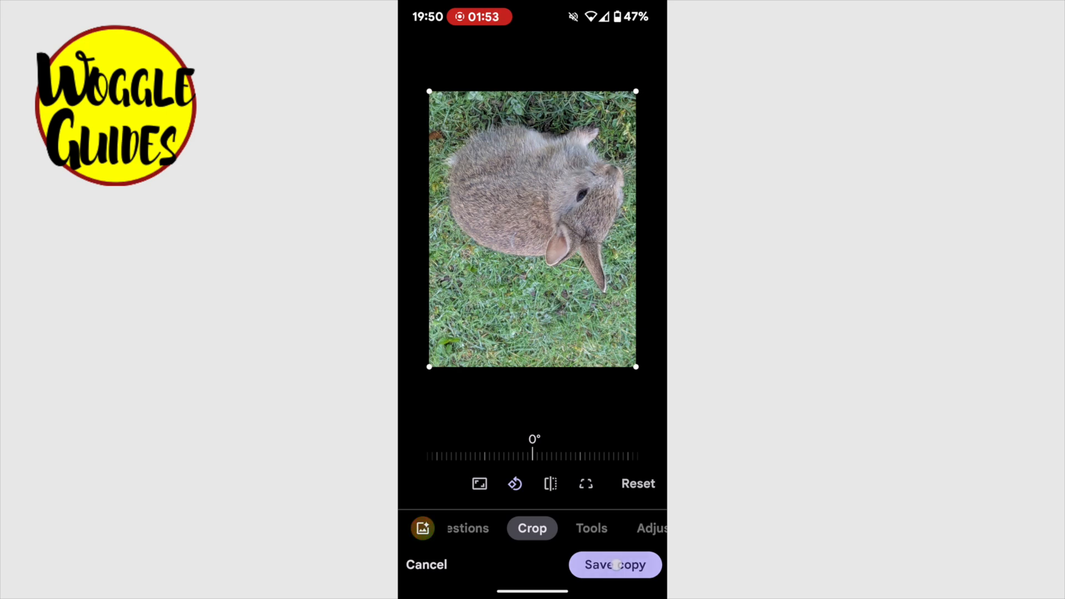
Save the upside-down rabbit photo as a copy and return to the photo grid.
click(614, 564)
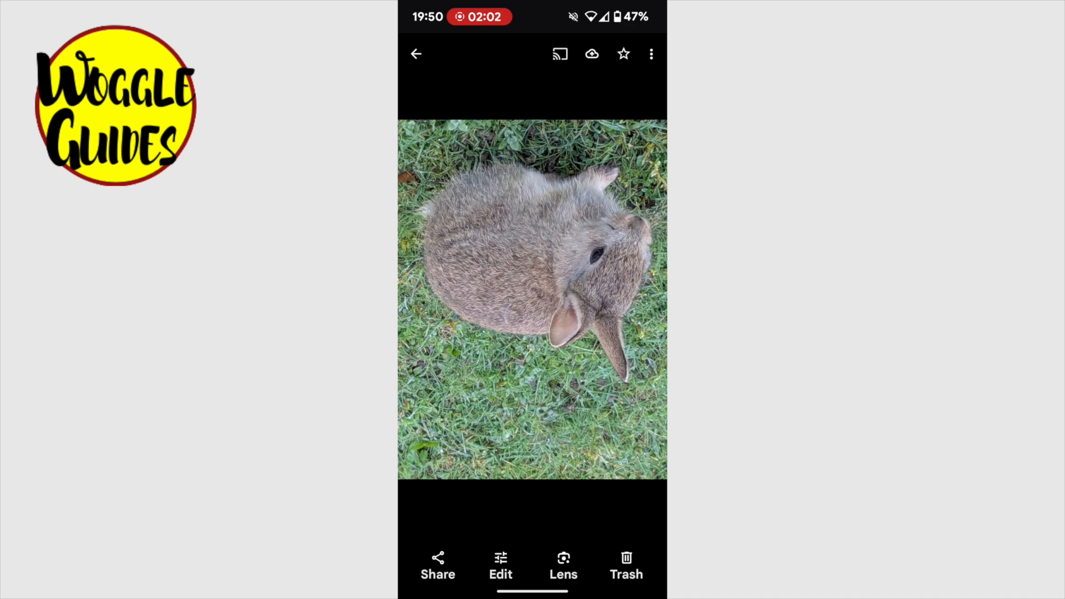
click(415, 54)
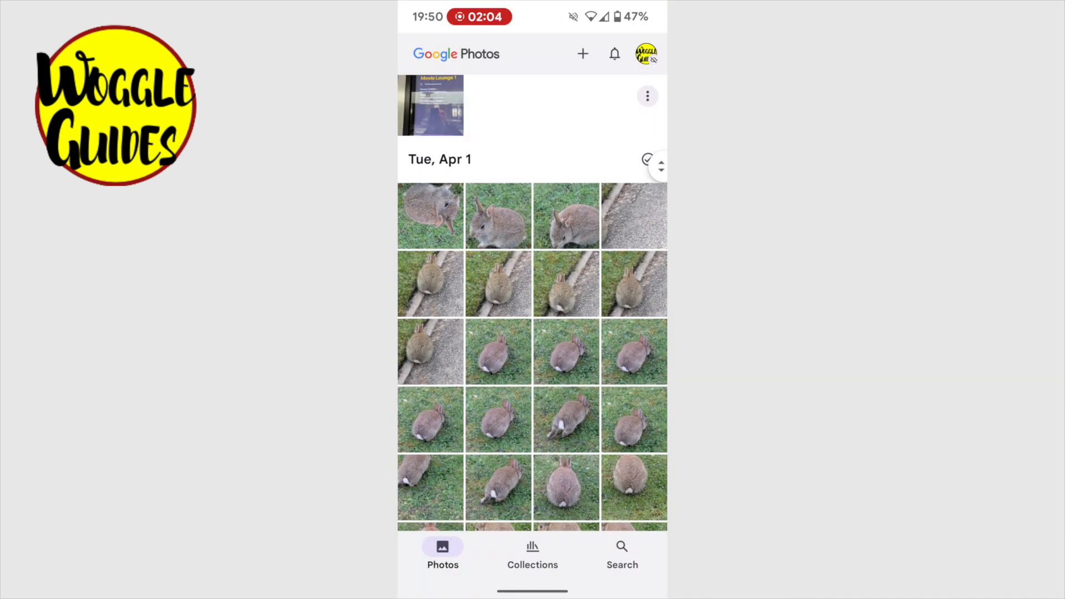